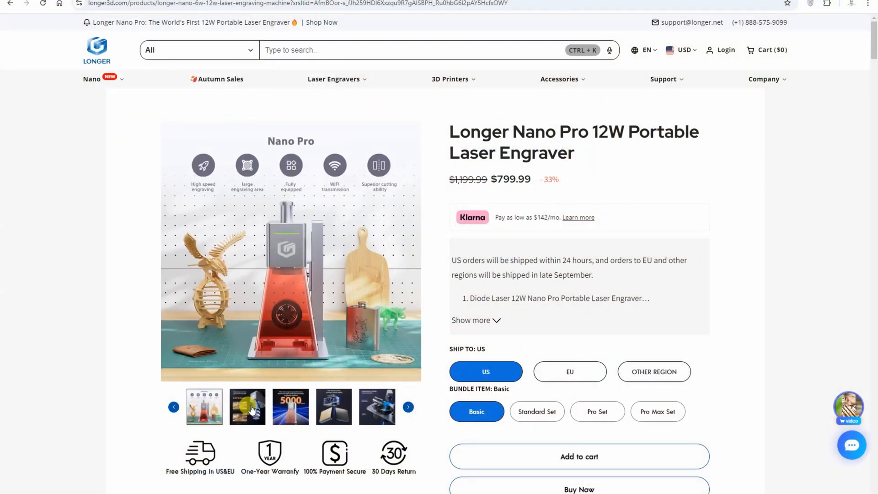
Browse the Nano Pro gallery images: accuracy, 5000 mm/s speed, 12W power, galvanometer lens
left_click(247, 407)
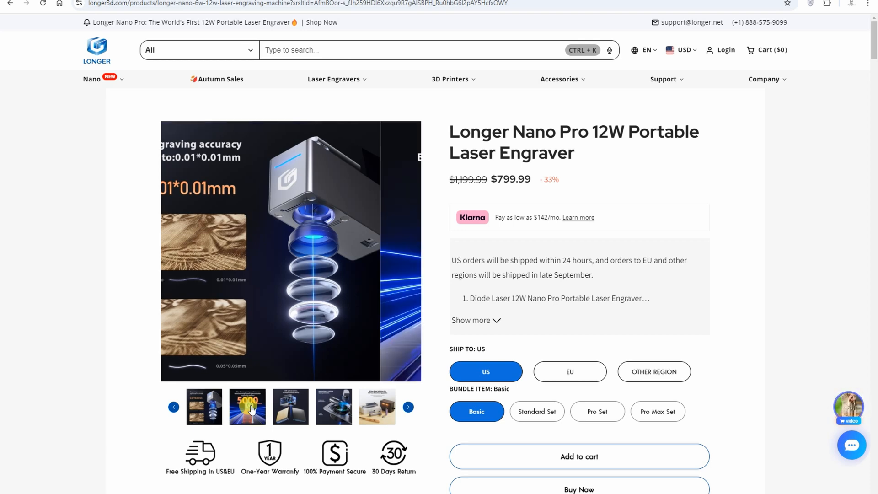
left_click(247, 407)
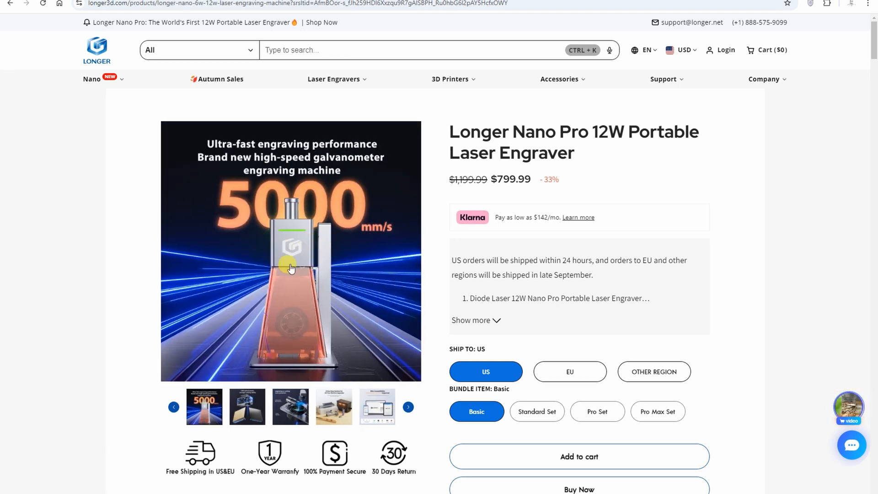
left_click(248, 407)
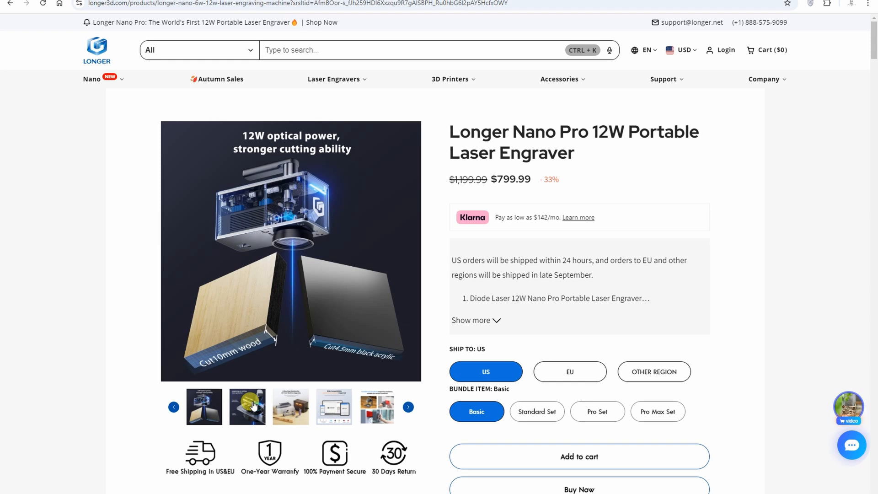
left_click(247, 407)
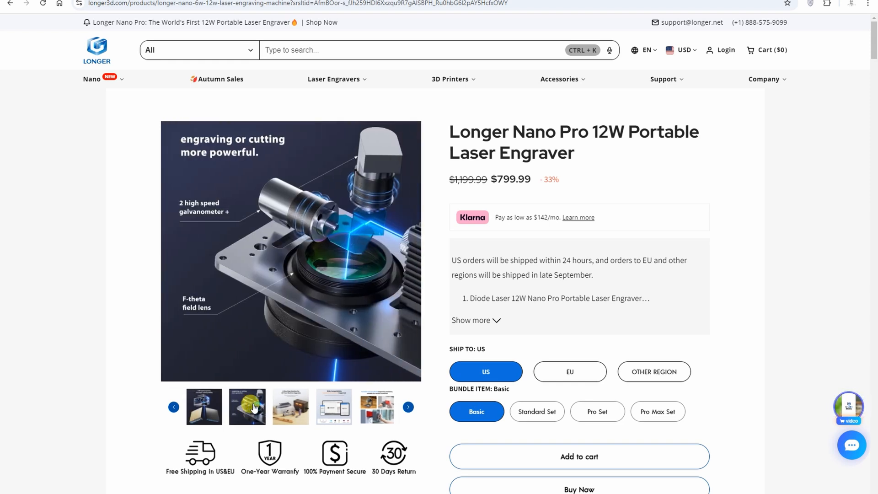
mouse_move(335, 246)
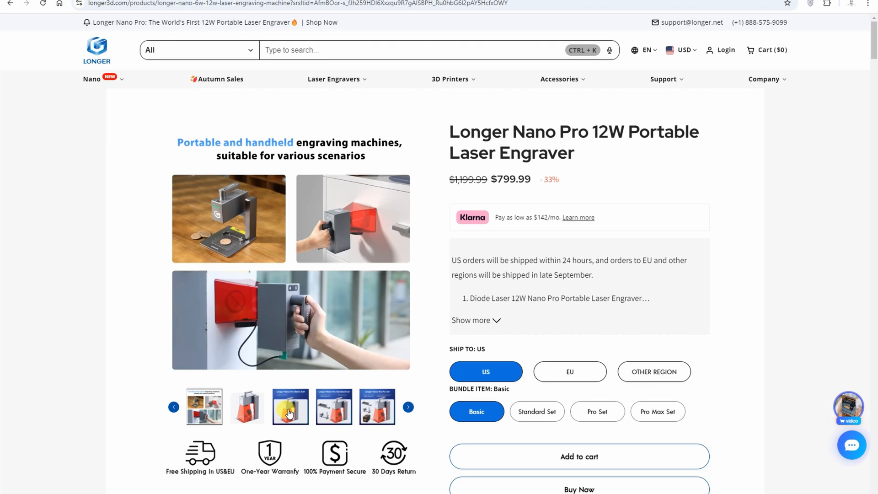
left_click(204, 406)
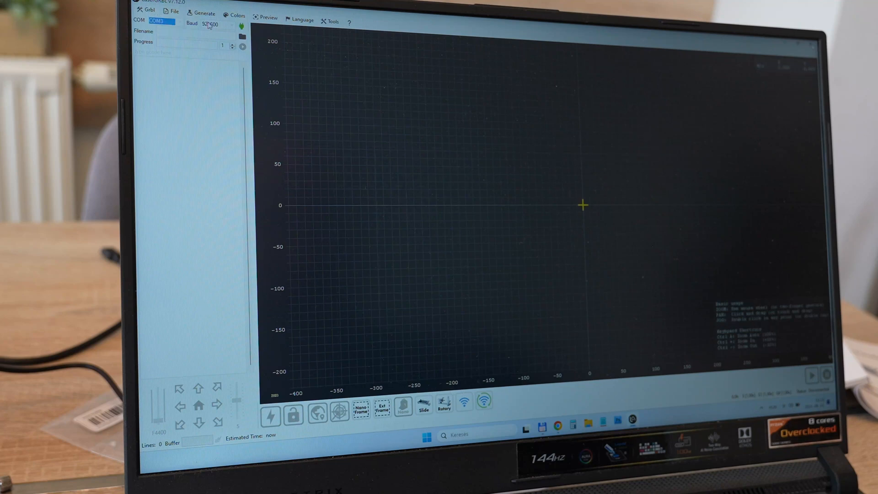
Import mtf-logo.jpg into LaserGRBL using Vectorize! to create an outline job
left_click(242, 26)
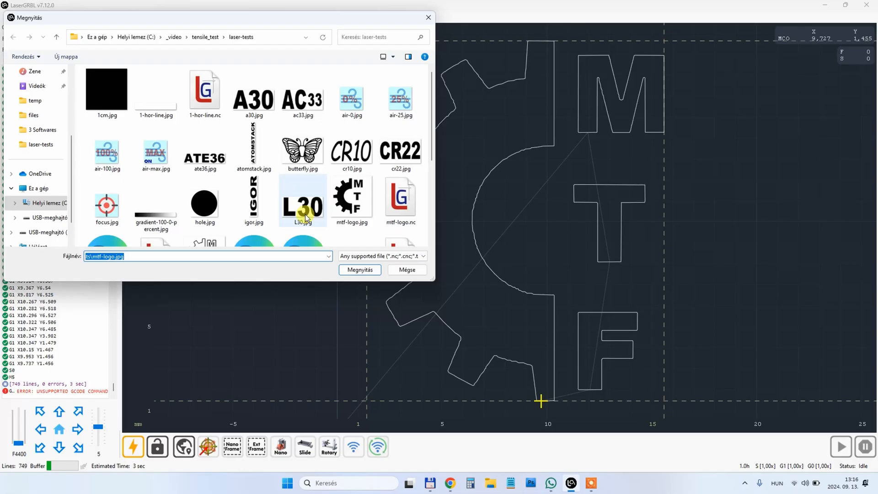
left_click(359, 270)
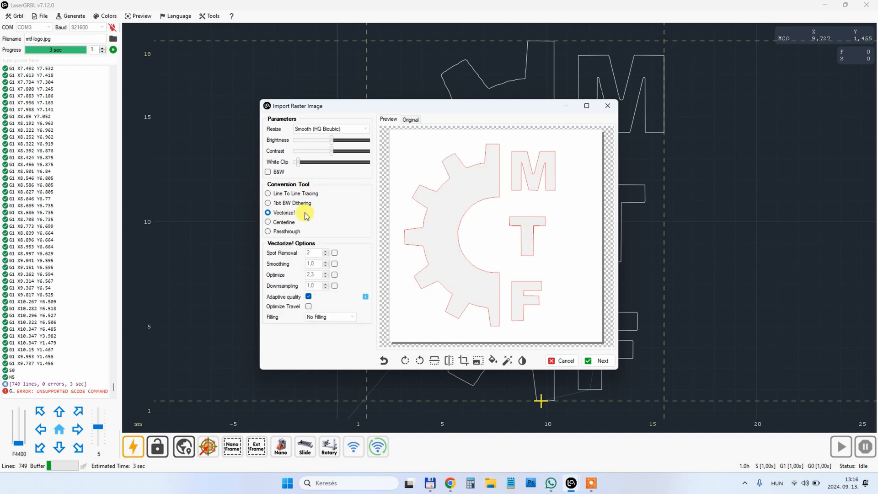
left_click(602, 360)
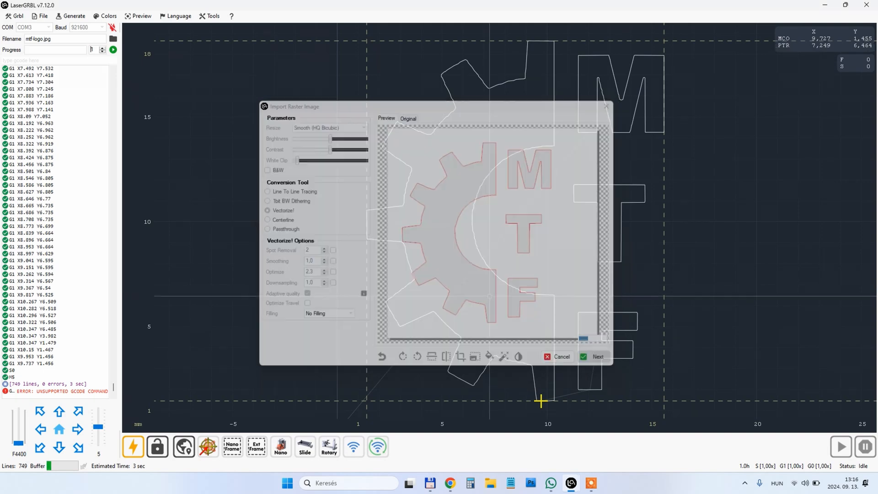
left_click(595, 357)
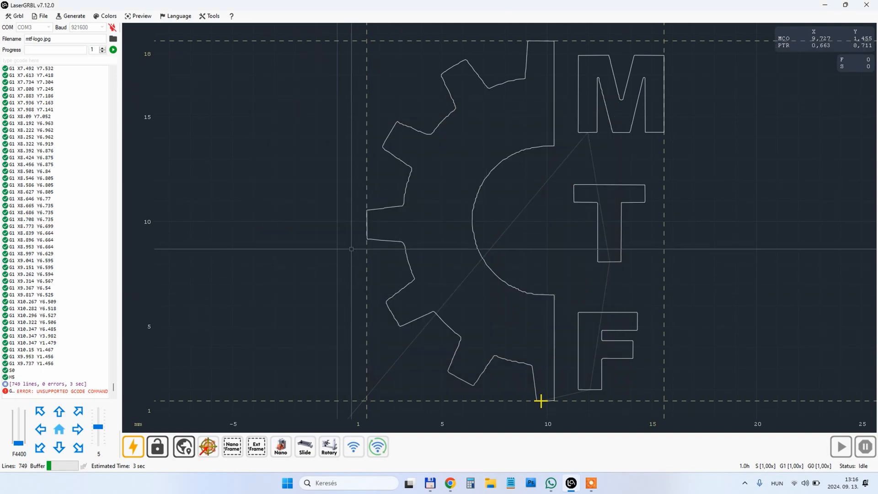
Bring up the file browser again to load mtf-logo.jpg
left_click(232, 447)
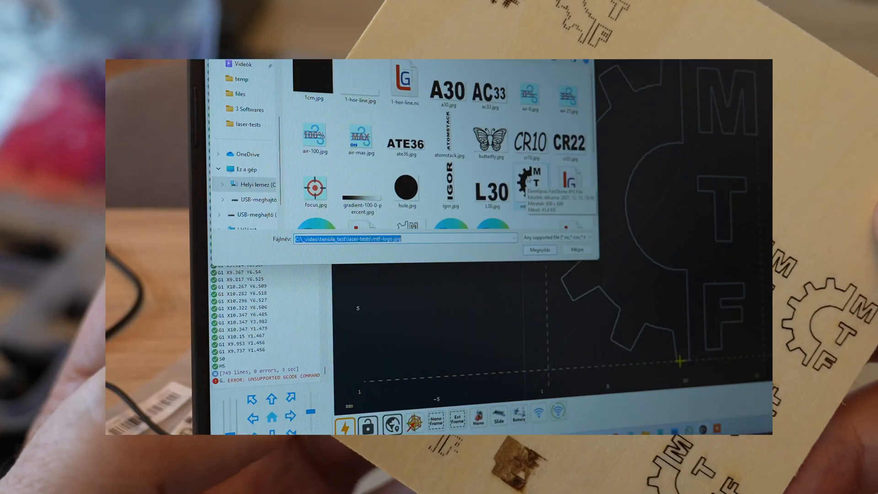
Import the logo with Line To Line Tracing at 10000 mm/min and 20 × 20 mm
left_click(539, 250)
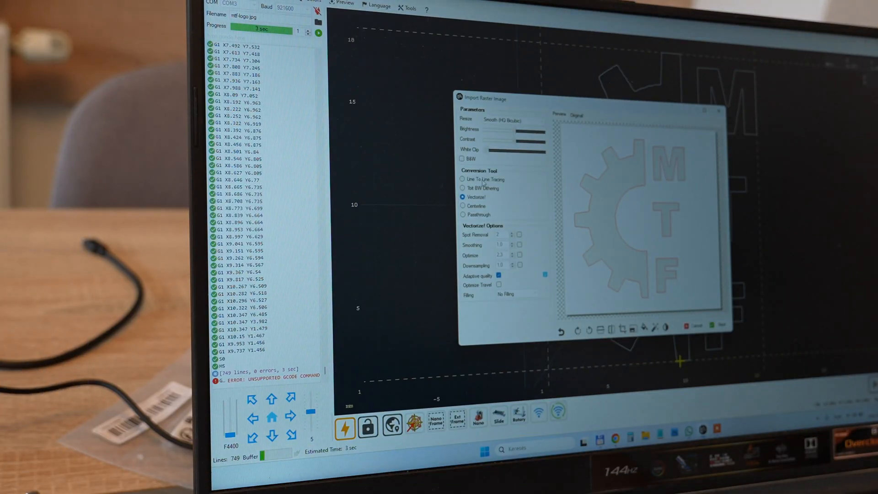
left_click(268, 193)
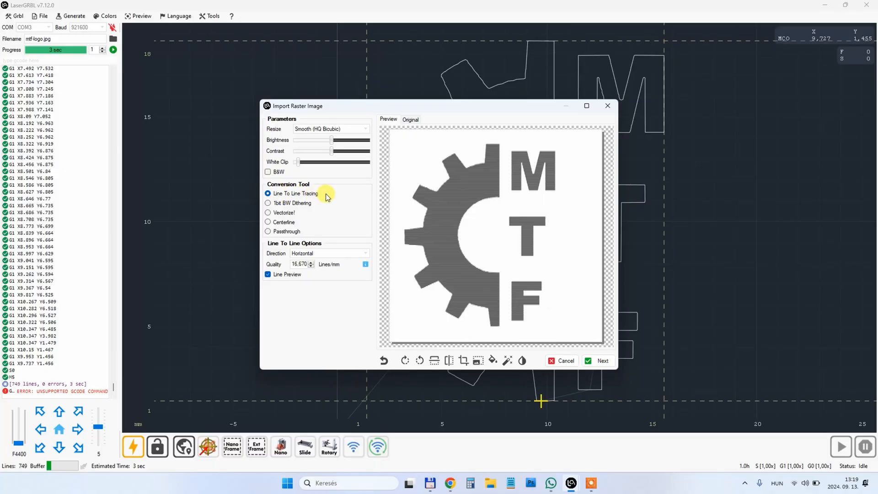
left_click(603, 360)
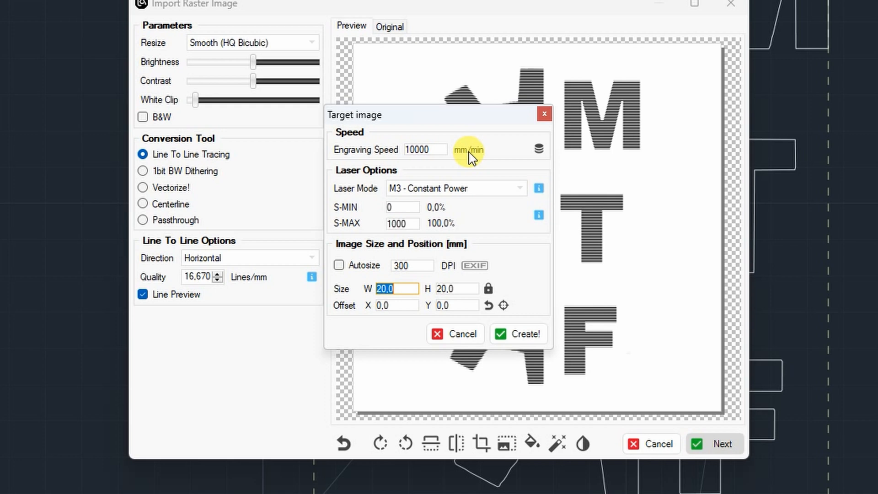
mouse_move(426, 211)
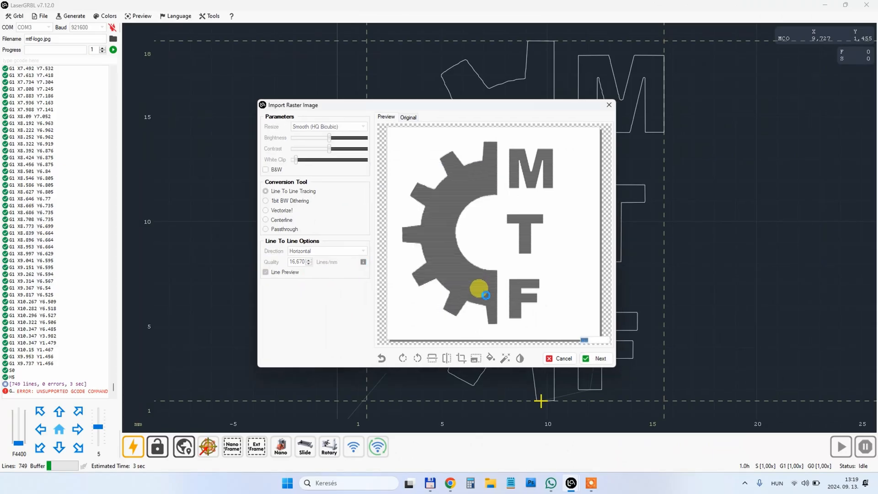
left_click(595, 358)
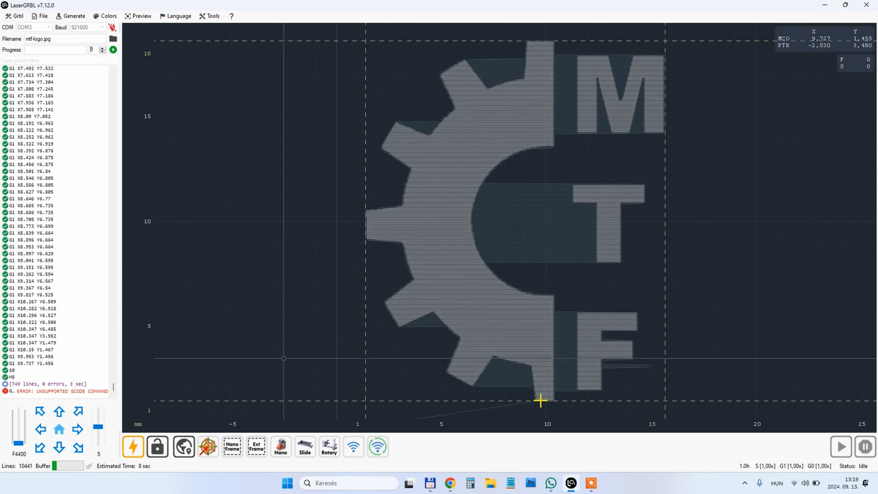
mouse_move(232, 447)
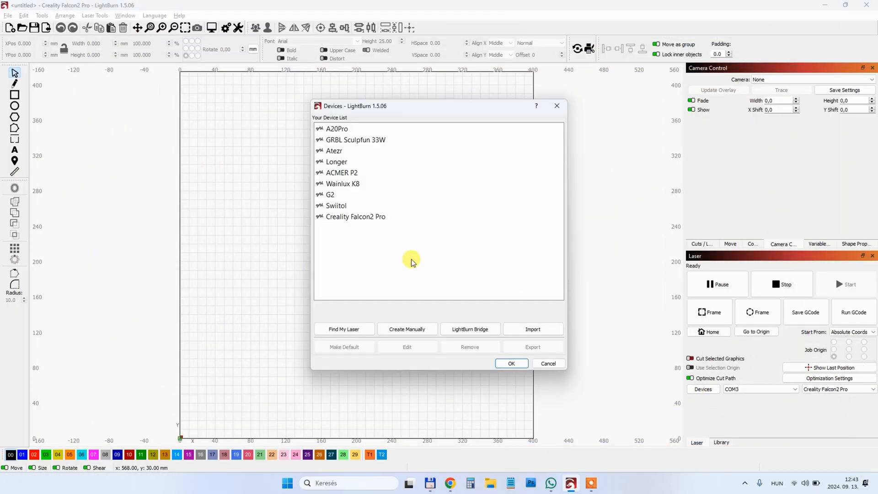
Make Nano Pro (1) the active device instead of the Creality Falcon2 Pro
left_click(532, 329)
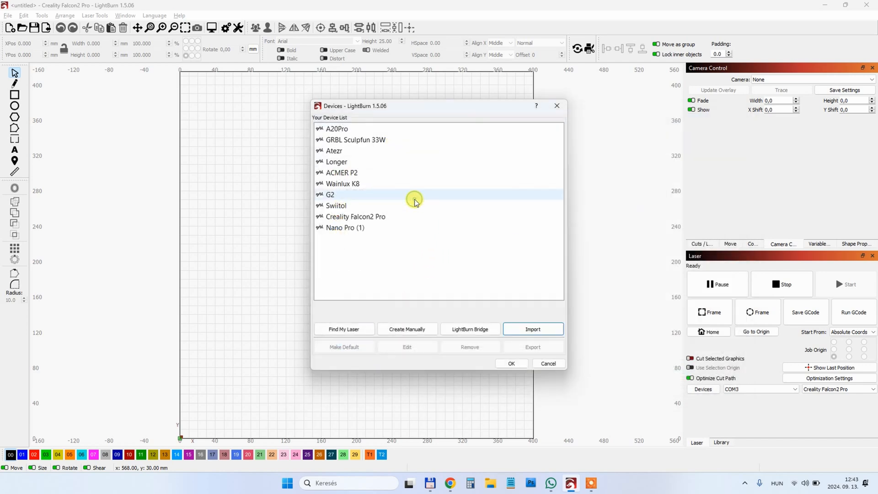
left_click(511, 363)
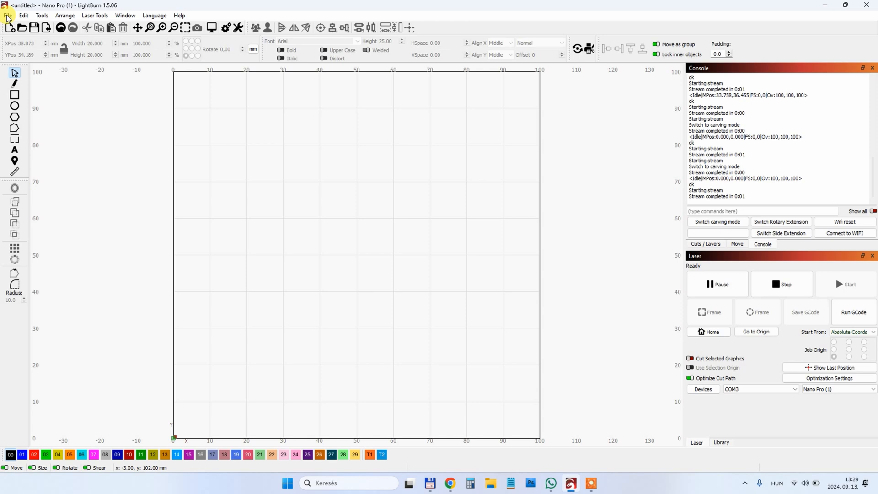
Import mtf-logo.svg onto the Nano Pro workspace via File > Import
left_click(8, 15)
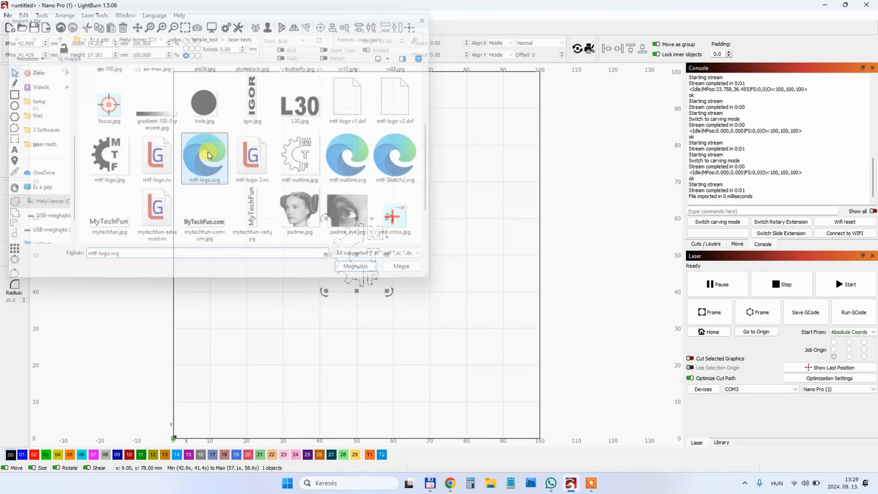
left_click(355, 267)
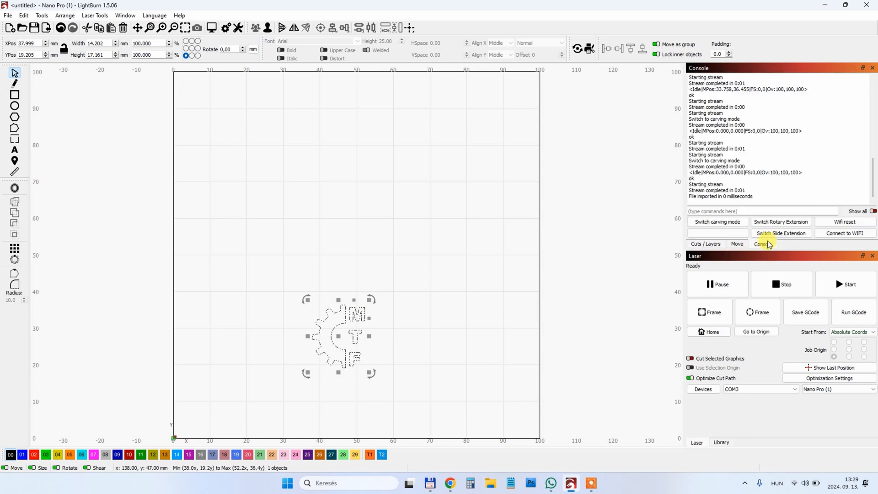
Enable carving mode and place the MTF logo as a filled image layer
left_click(717, 222)
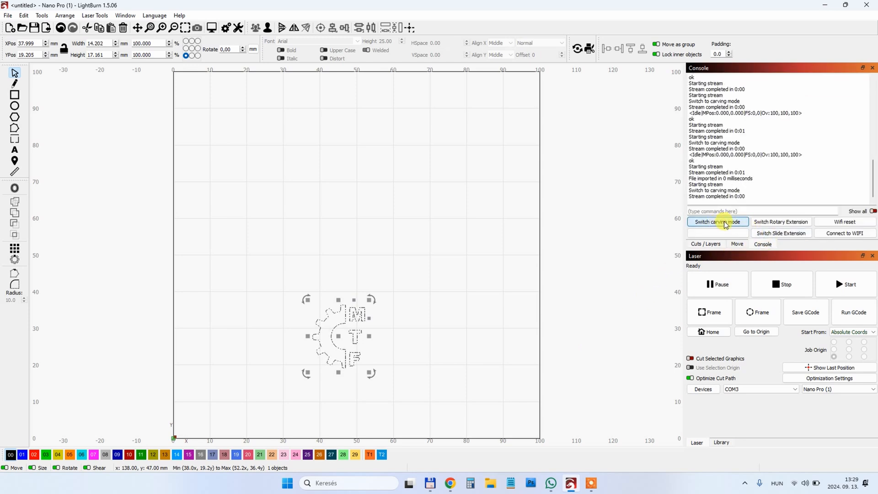
left_click(710, 312)
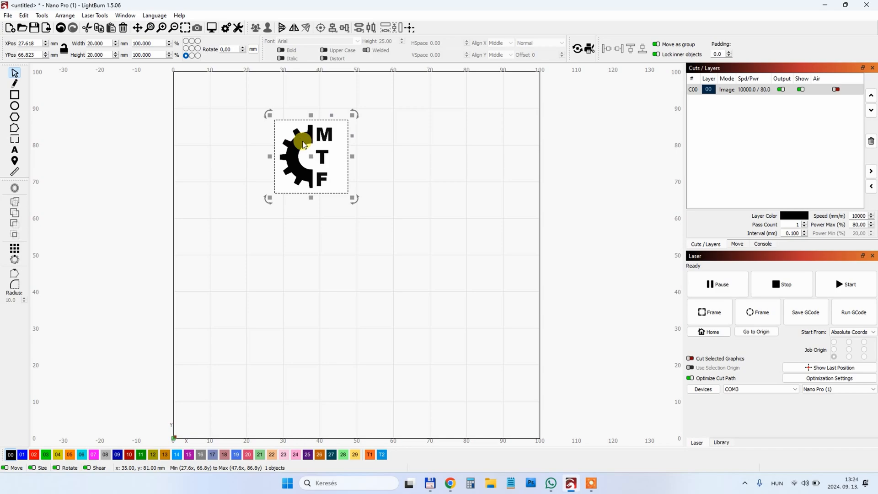
Bring up the Cut Settings Editor for the C00 image layer
double_click(727, 89)
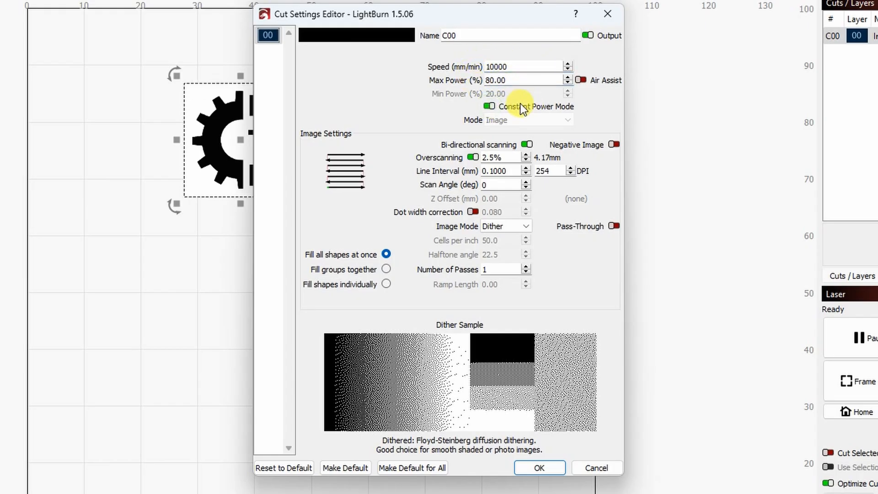
mouse_move(510, 171)
type("15000")
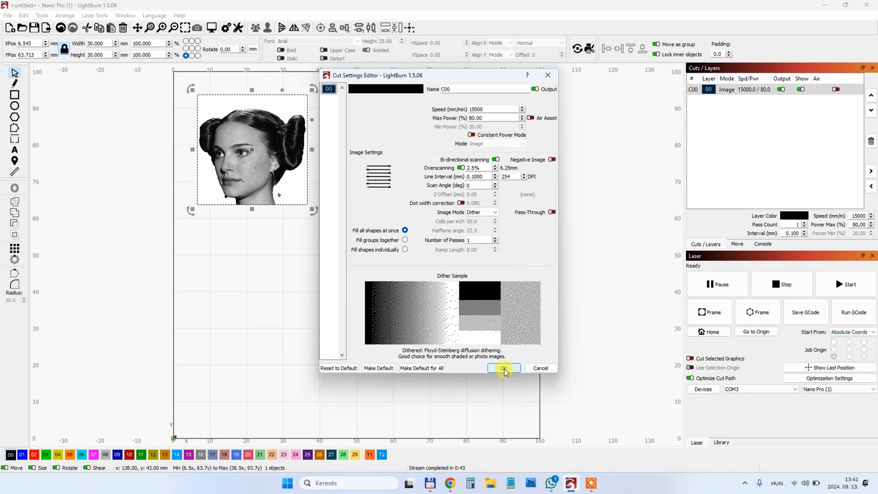
left_click(503, 368)
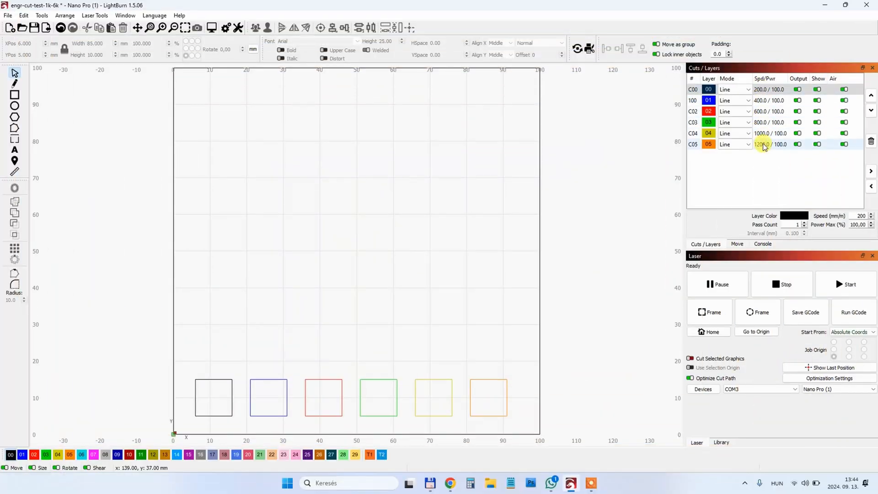
mouse_move(499, 337)
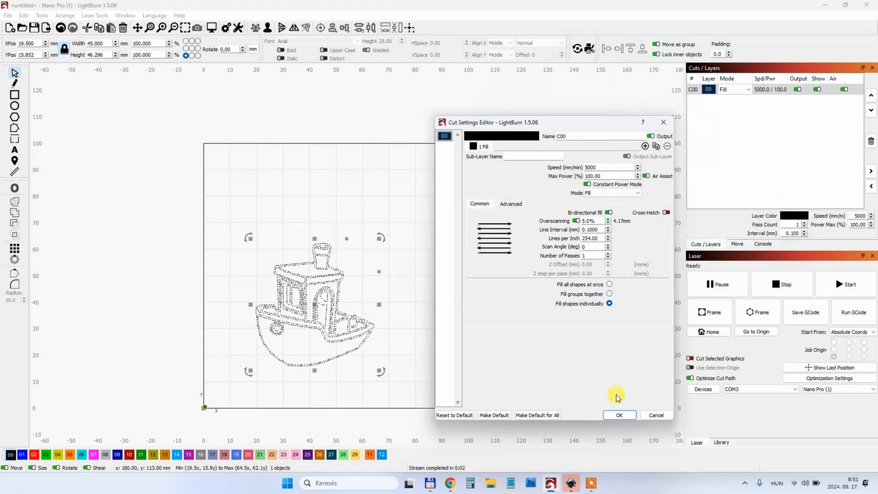
Accept the fill settings and show layer C00's mode choices: Line, Fill, Offset Fill
left_click(618, 415)
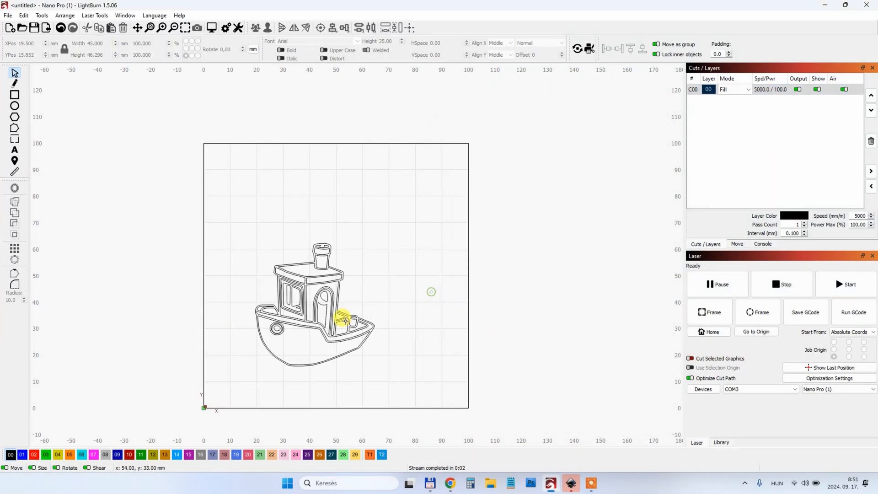
left_click(748, 89)
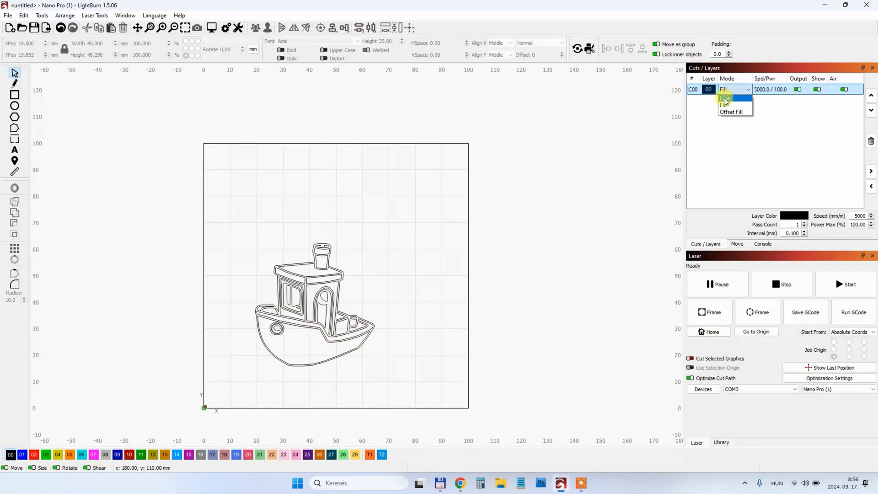
left_click(726, 97)
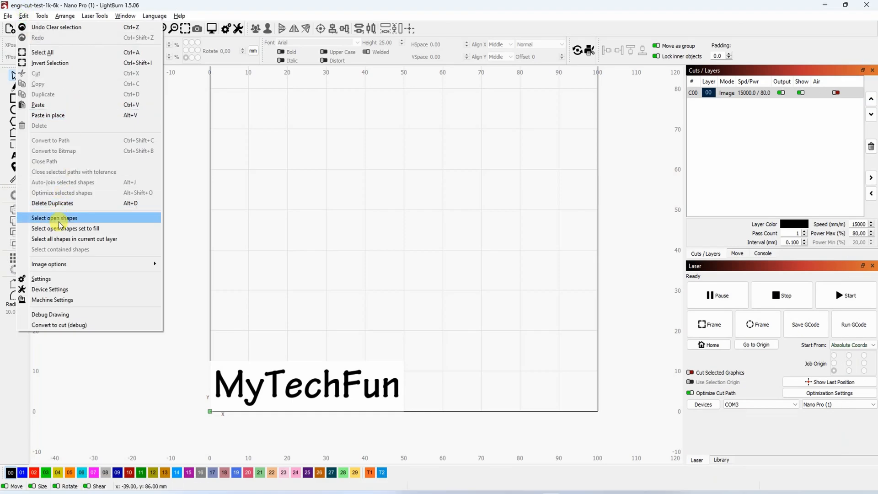
Review the device working size and the Switch Rotary Extension macro, closing both
left_click(50, 289)
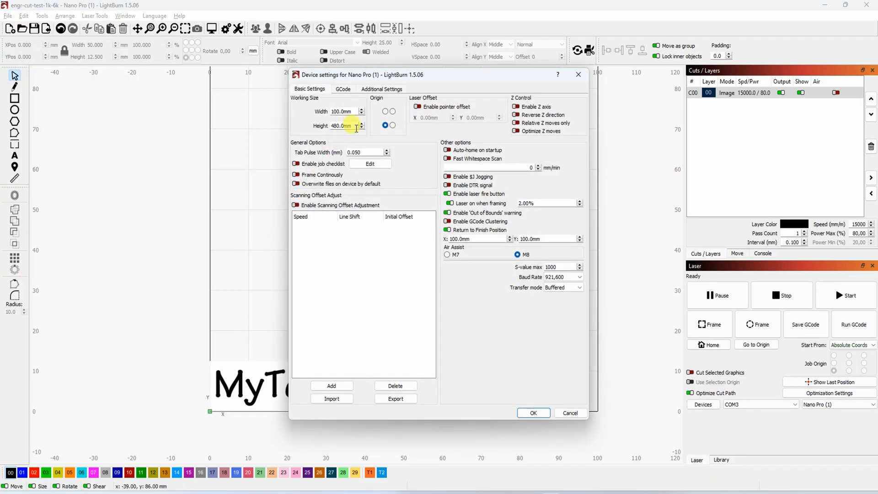
left_click(532, 413)
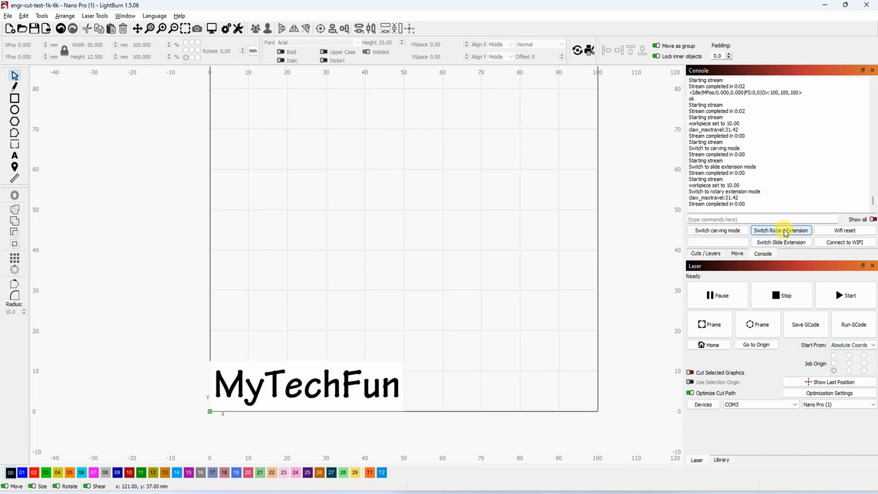
right_click(781, 230)
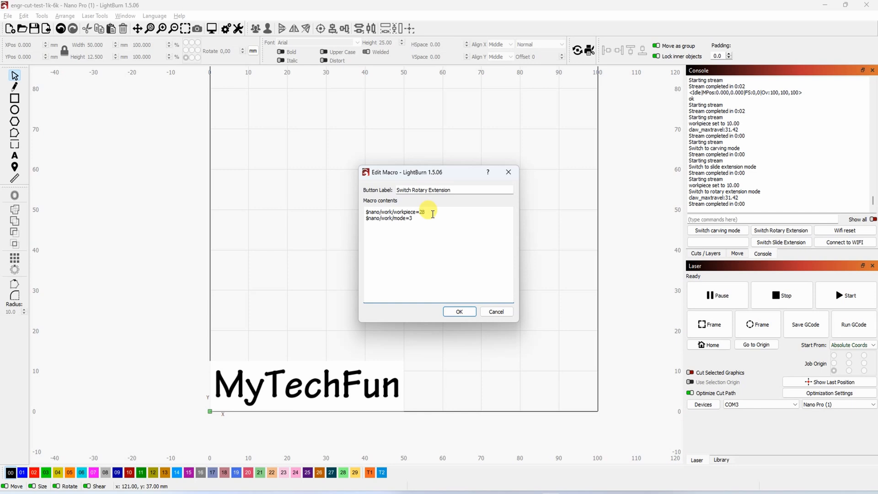
left_click(459, 312)
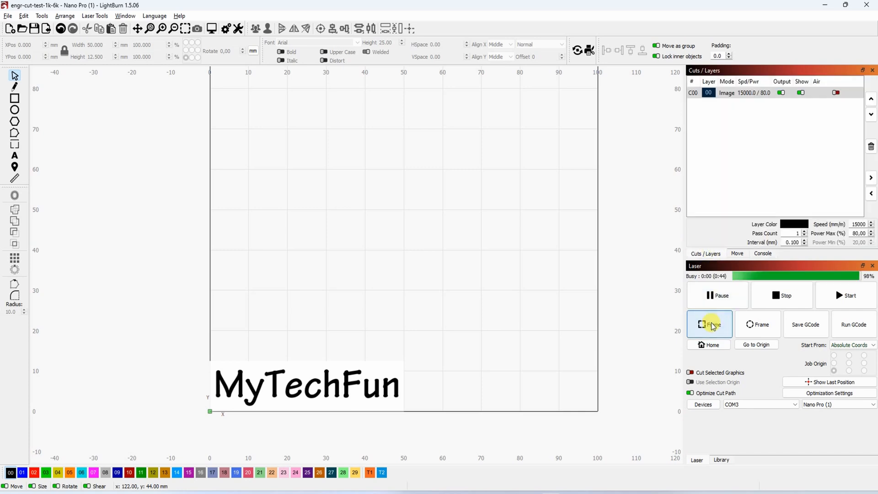
Trace the MyTechFun job outline with the laser, then preview the engraving job
left_click(708, 324)
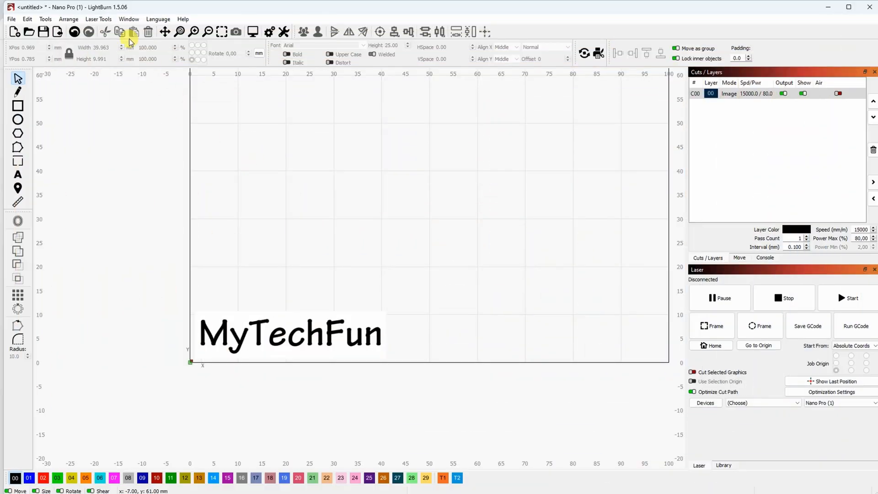
left_click(253, 33)
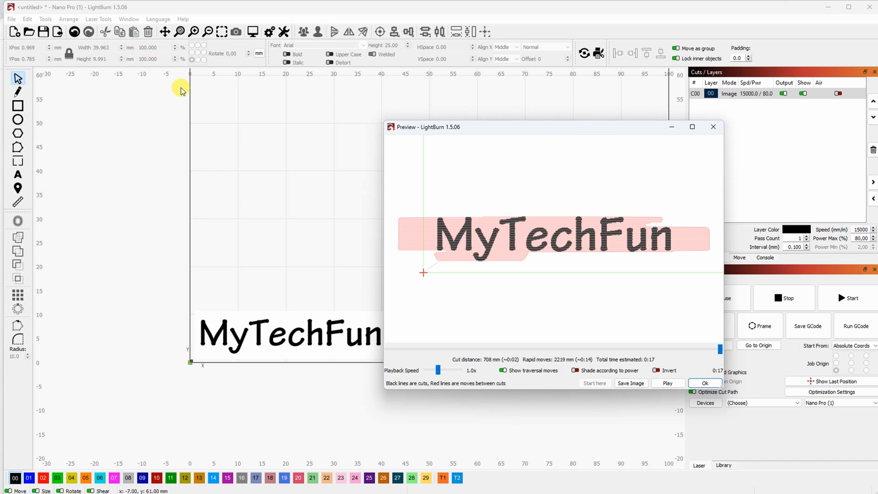
mouse_move(423, 263)
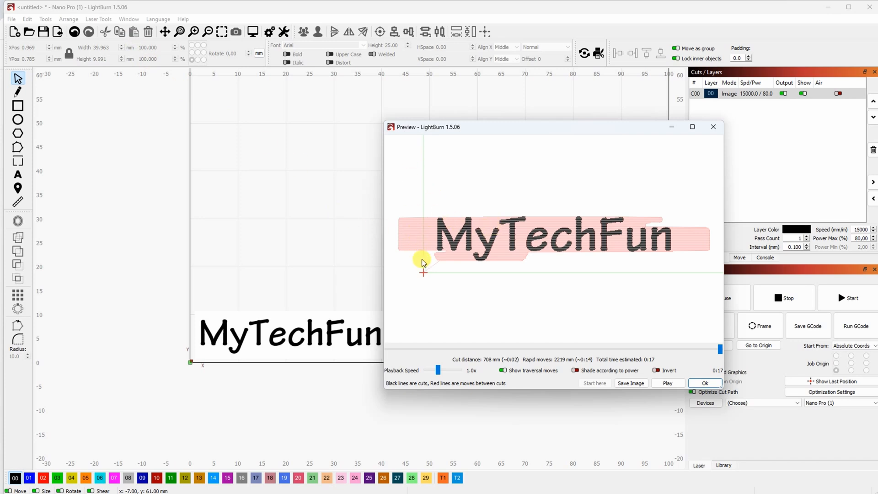
mouse_move(439, 236)
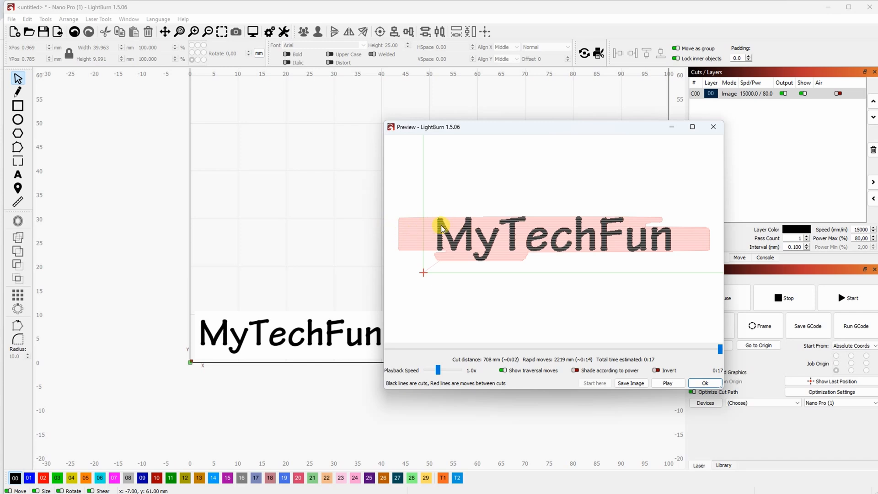
mouse_move(428, 200)
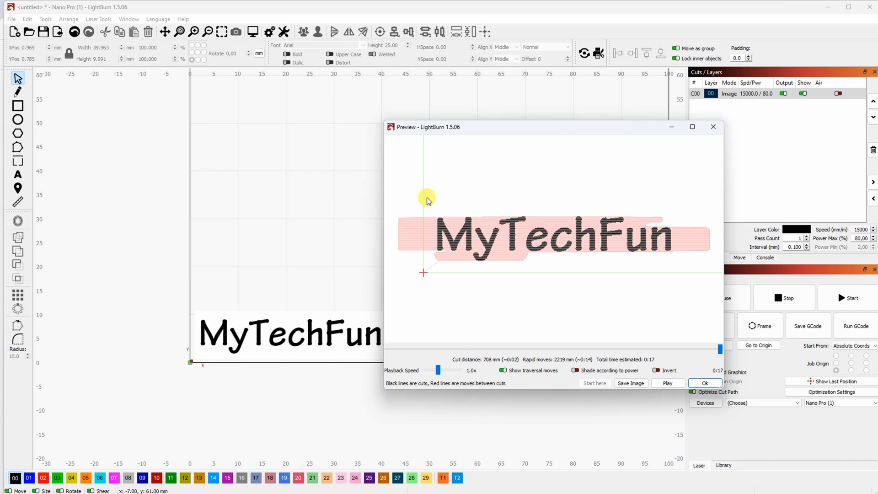
mouse_move(427, 228)
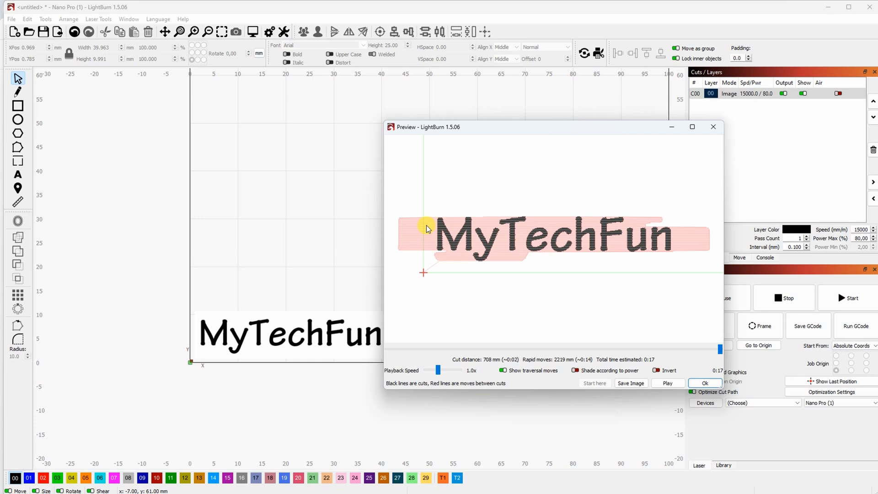
mouse_move(530, 228)
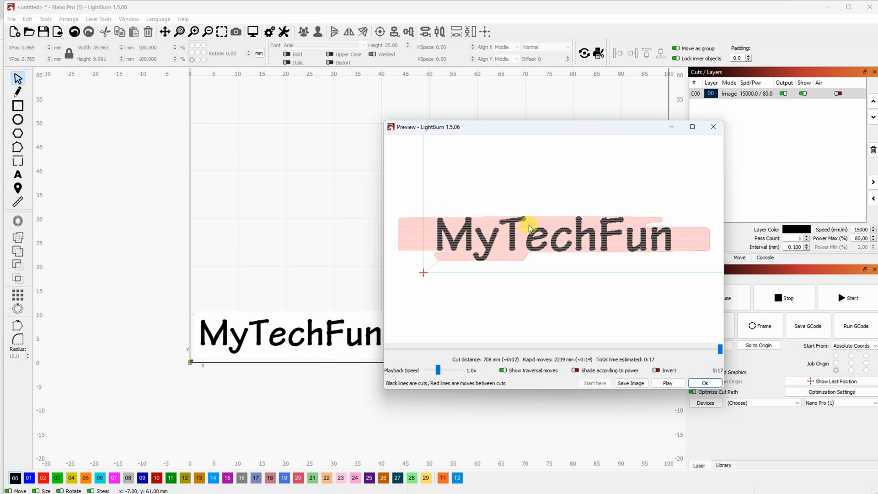
mouse_move(429, 261)
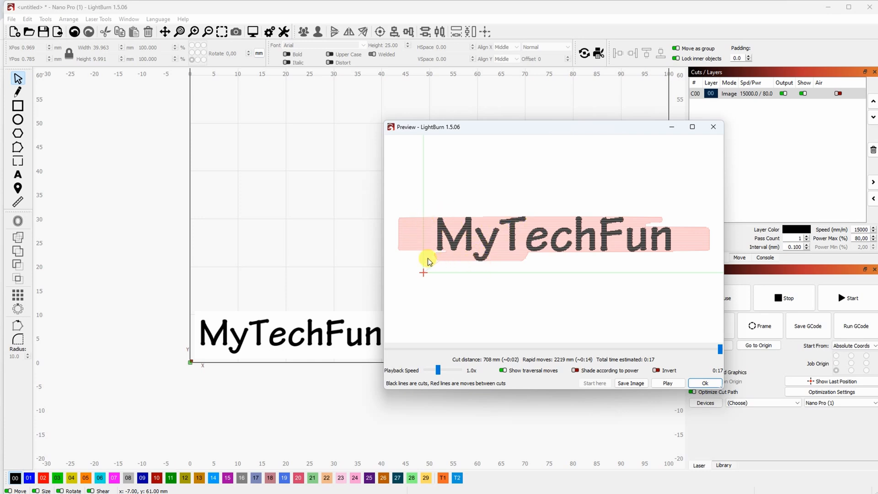
mouse_move(476, 254)
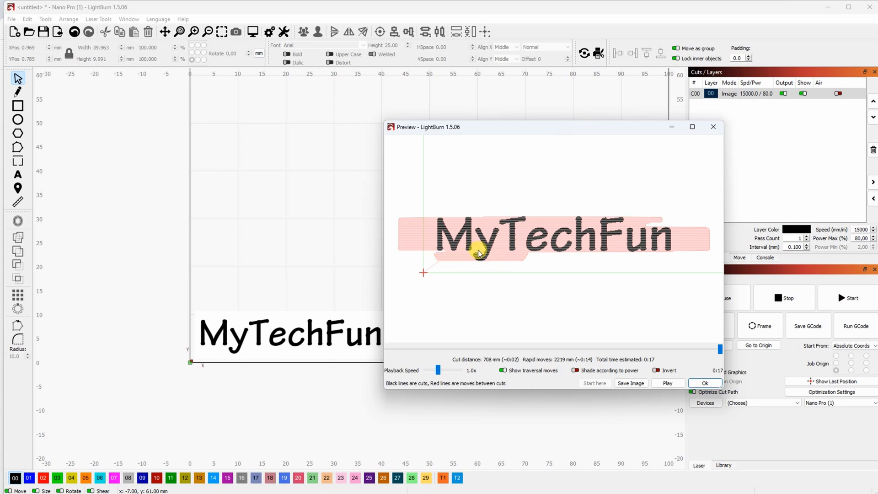
mouse_move(486, 264)
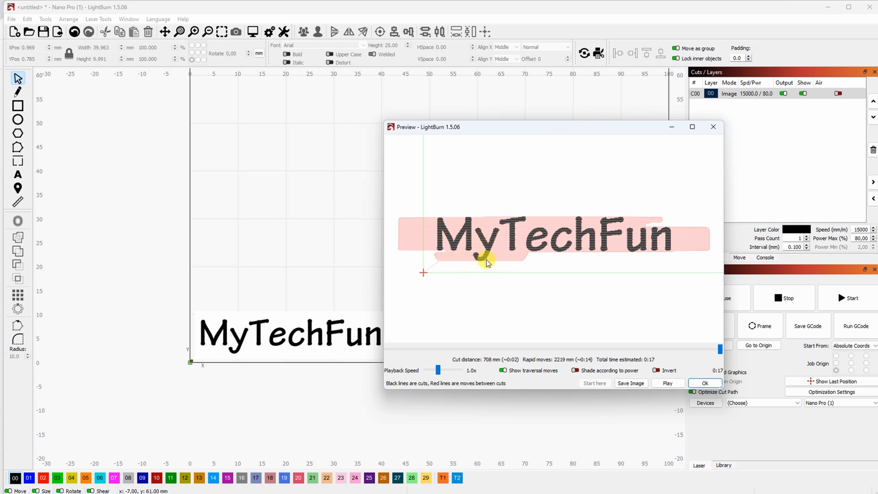
mouse_move(493, 262)
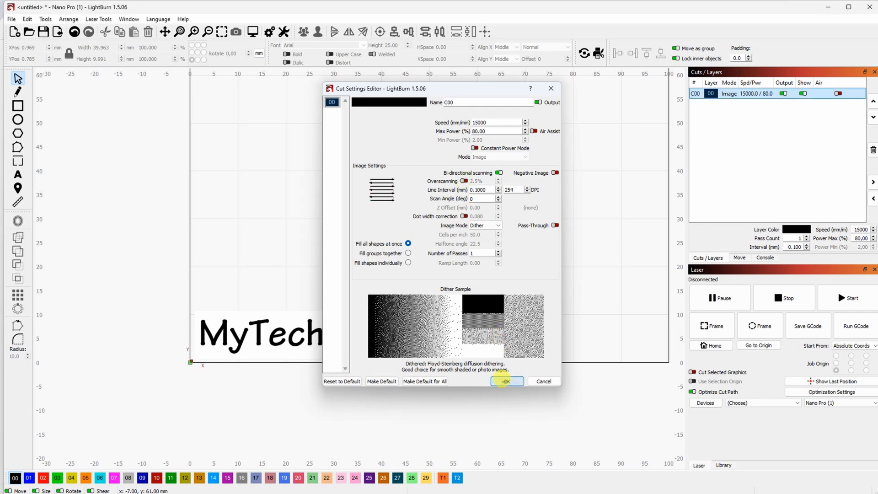
Apply the C00 image layer settings with overscanning turned off
left_click(505, 381)
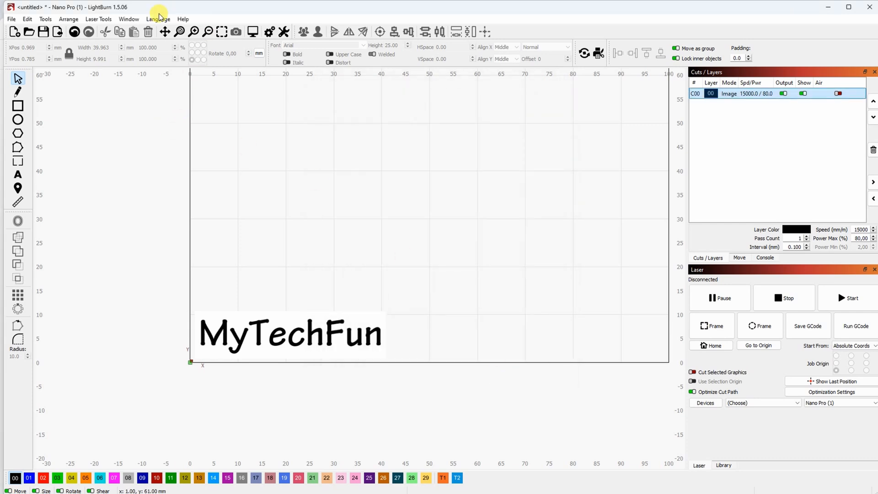
Set the Nano Pro device working height to 300 mm in Device Settings
left_click(252, 32)
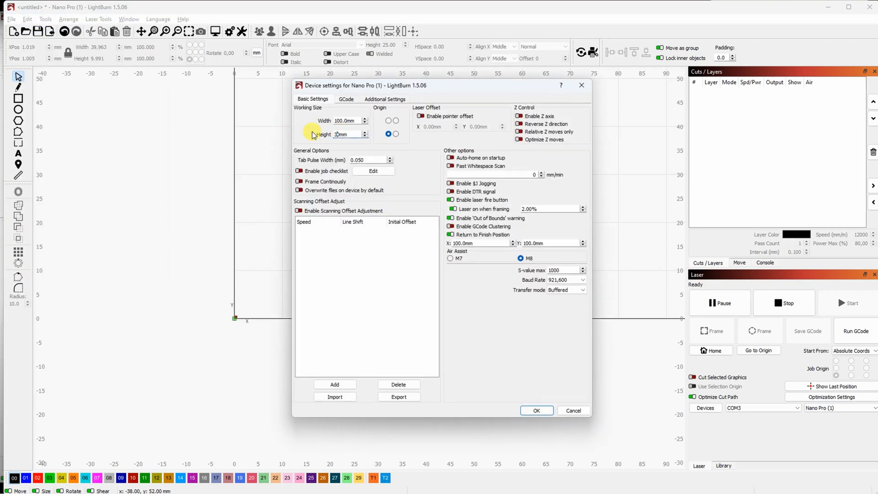
left_click(536, 411)
type("Subscribe to My")
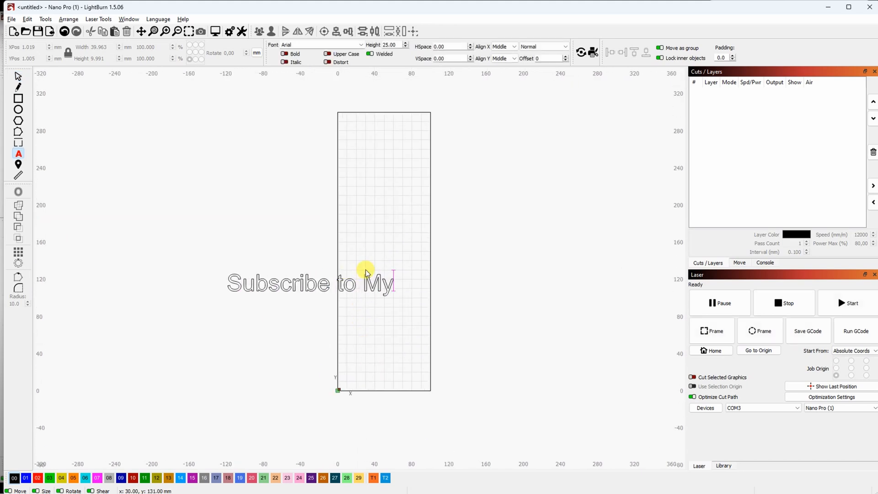
Turn the subscribe text vertical and set layer C00 speed to 5000 mm/min
left_click(18, 77)
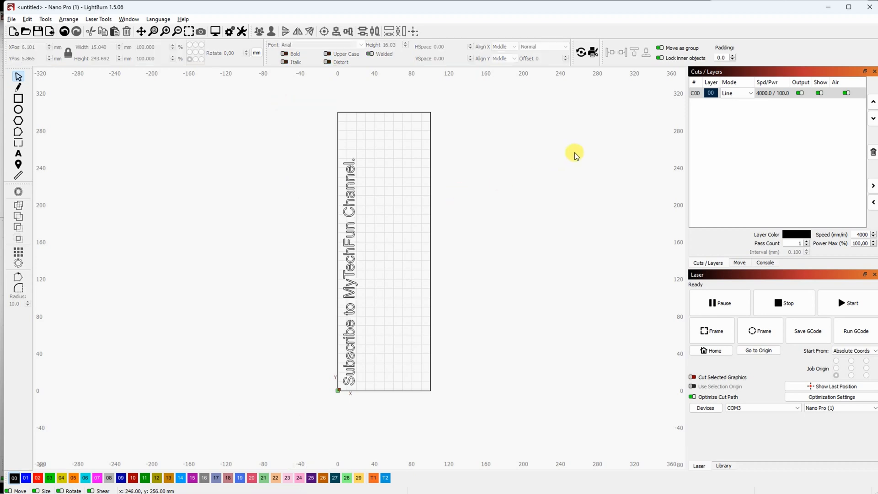
double_click(711, 93)
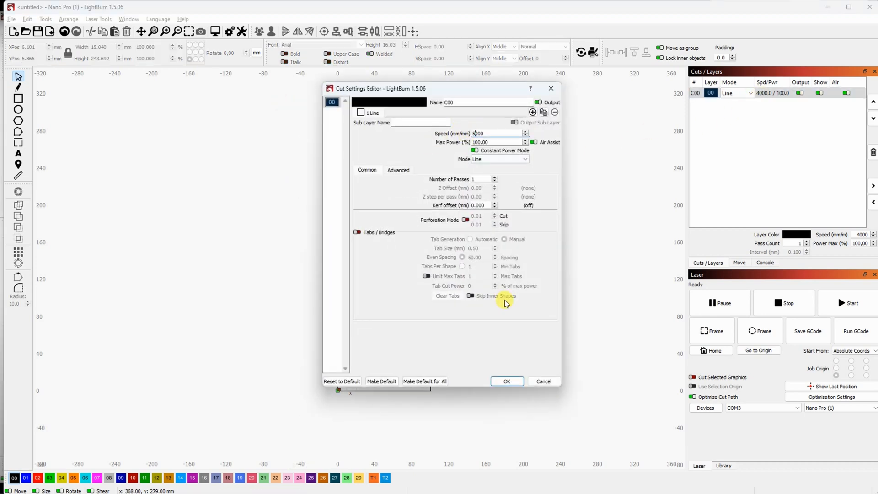
left_click(506, 381)
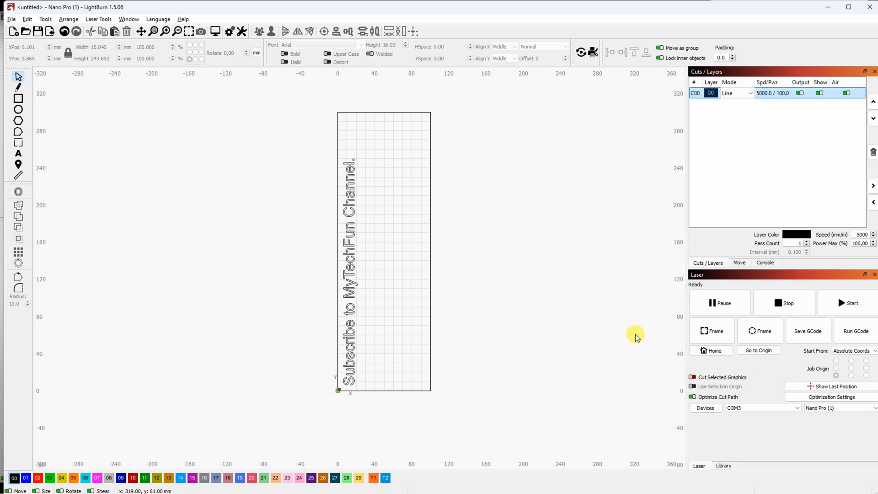
left_click(766, 262)
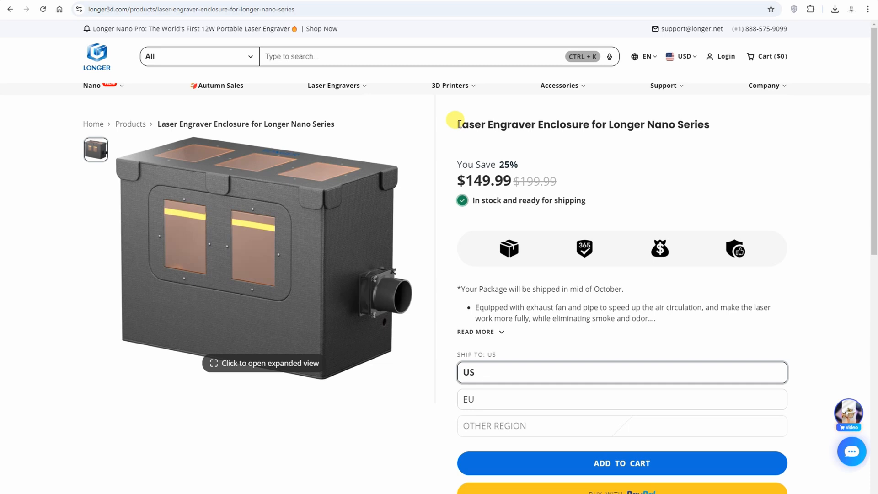
mouse_move(621, 157)
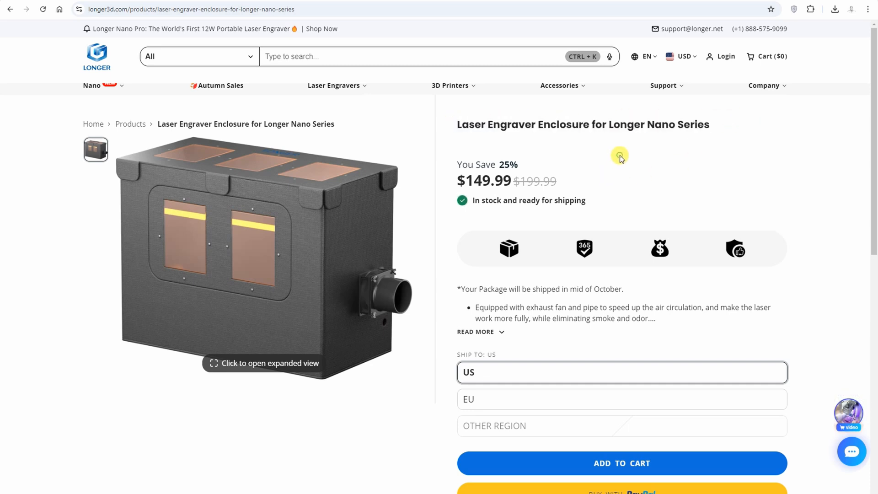